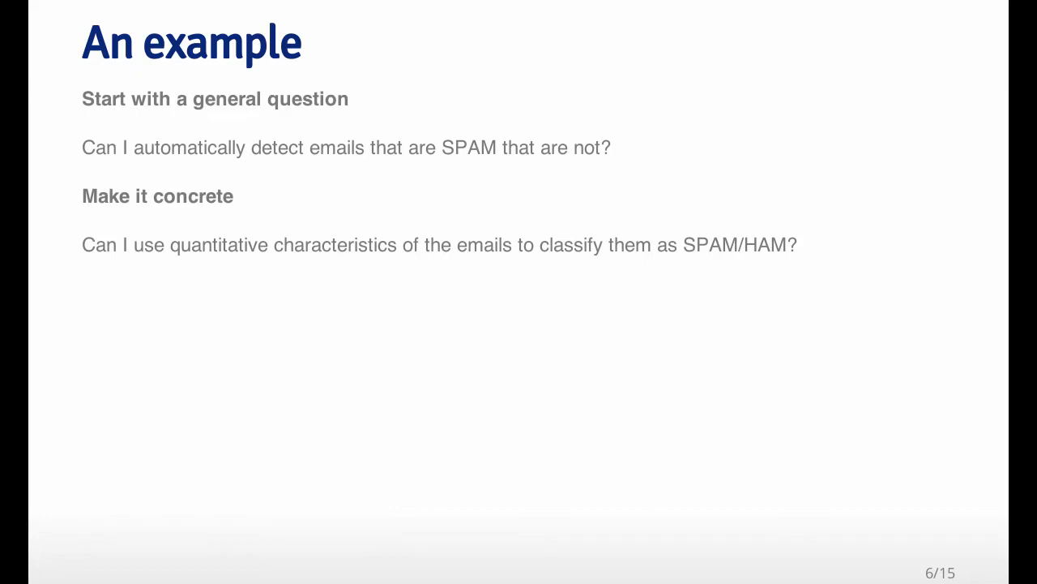
# Advance from the SPAM example slide to slide 7, 'Define the ideal data set'.
pyautogui.press('Right')
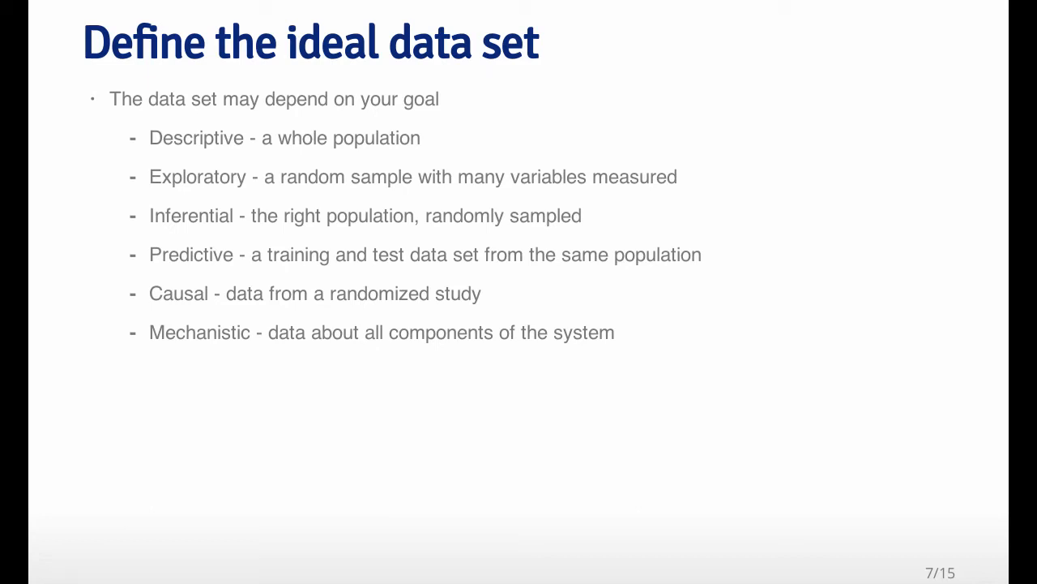
# Advance through 'Back to our example' to slide 11, 'A possible solution', showing the UCI Spambase page.
pyautogui.press('Right')
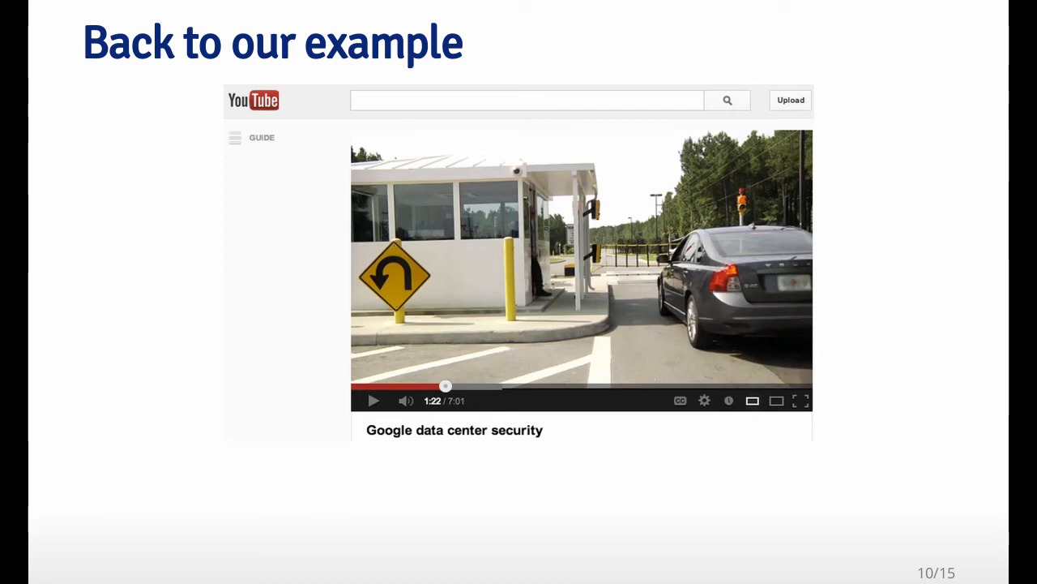
pyautogui.press('Right')
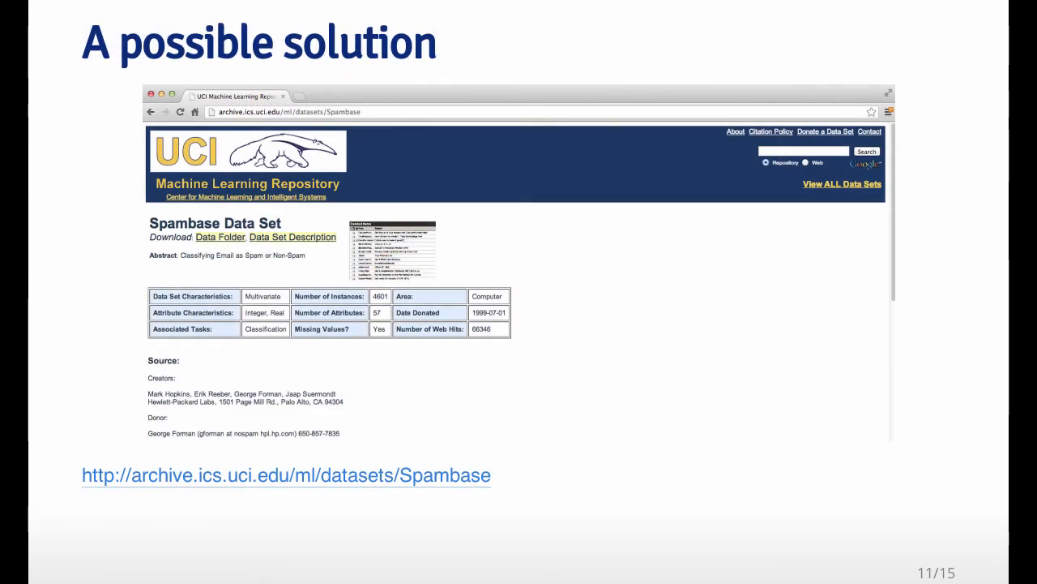